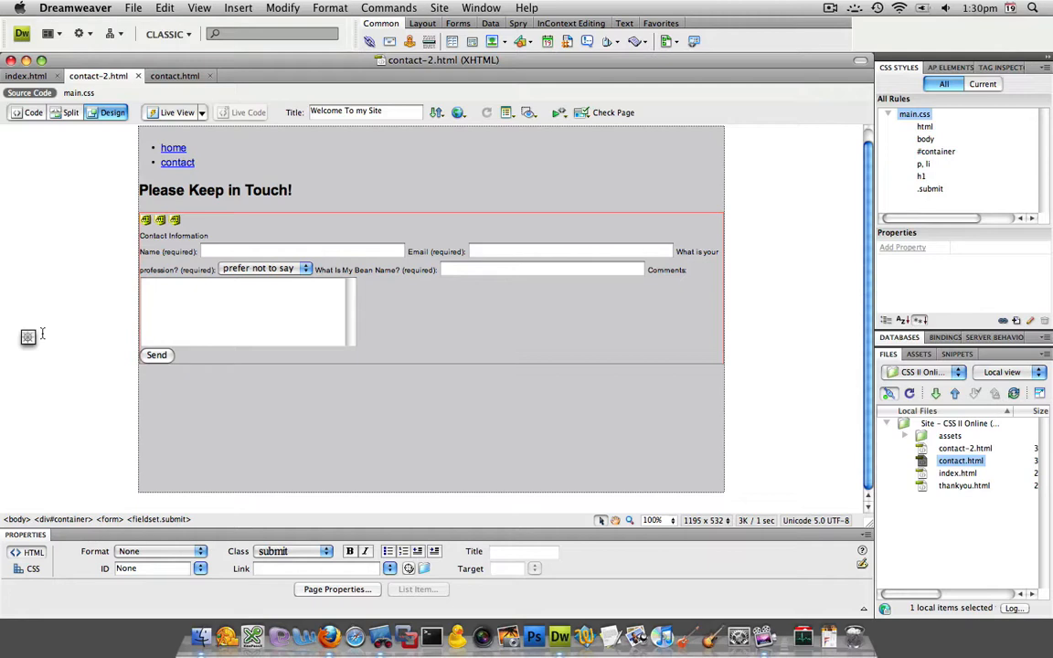
pyautogui.moveTo(173, 294)
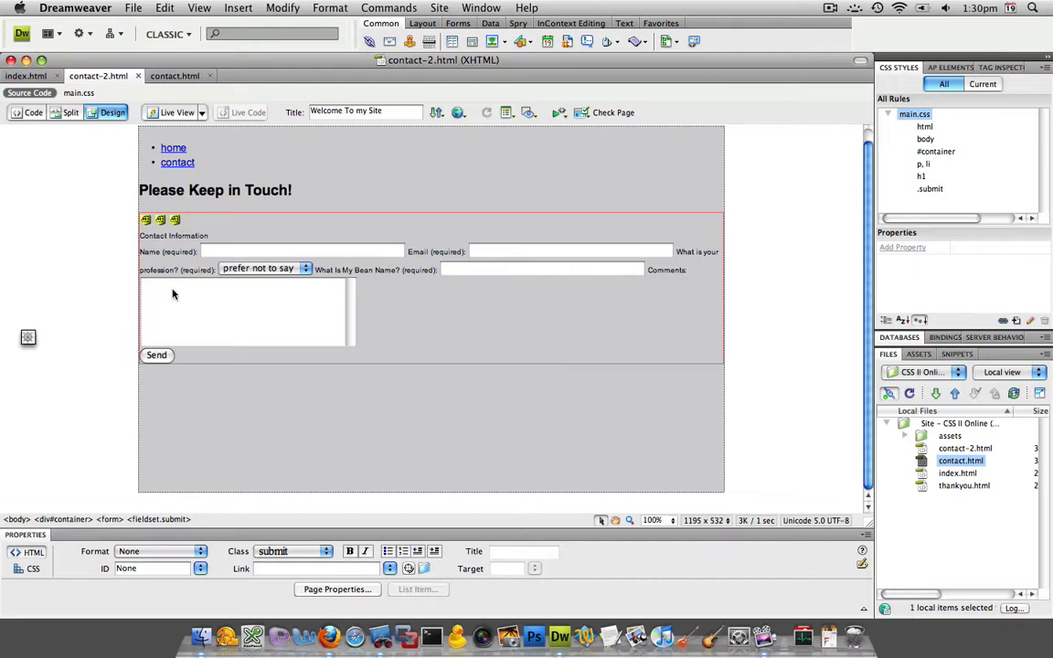
# Step: Select the Send button and switch the contact form to Code view
pyautogui.click(157, 355)
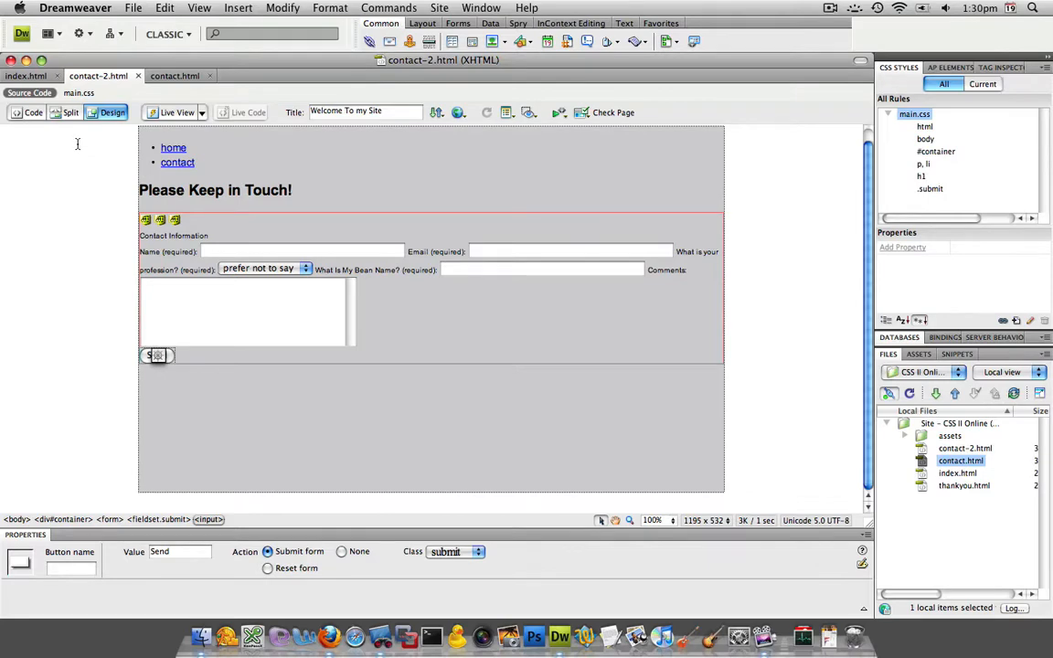
pyautogui.click(33, 113)
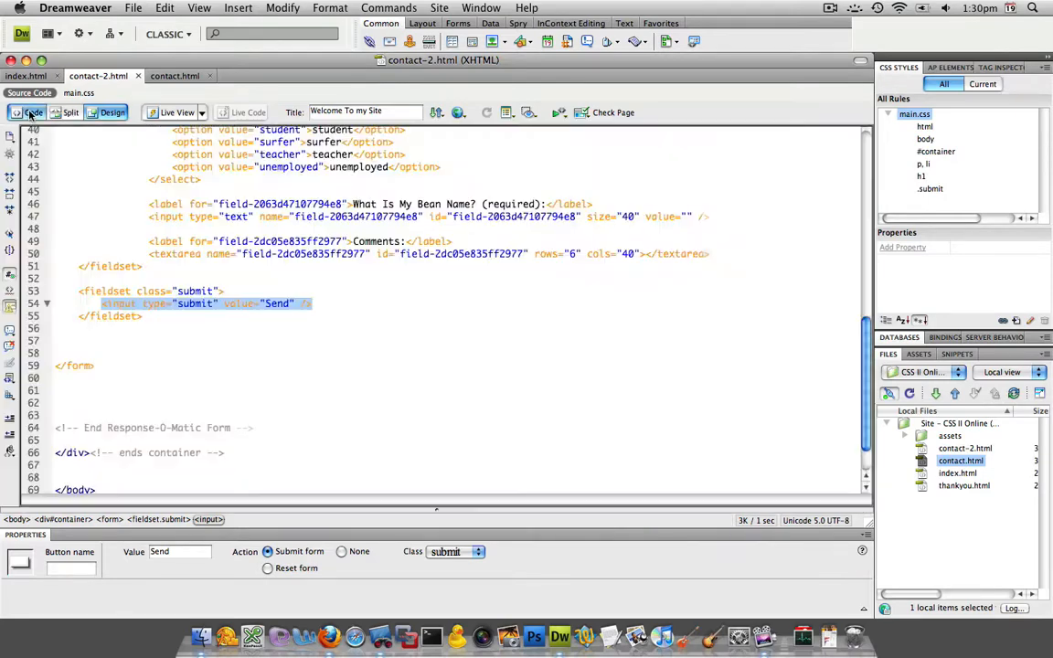
pyautogui.scroll(3)
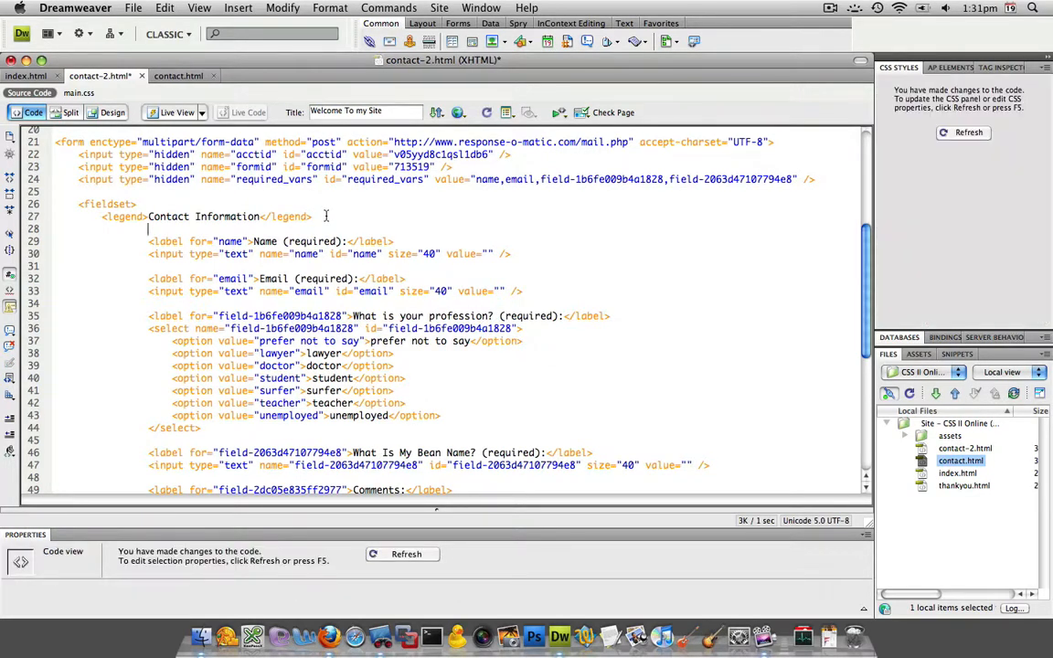
# Step: Insert an opening <ul> tag on a new line after the Contact Information legend
pyautogui.write('<')
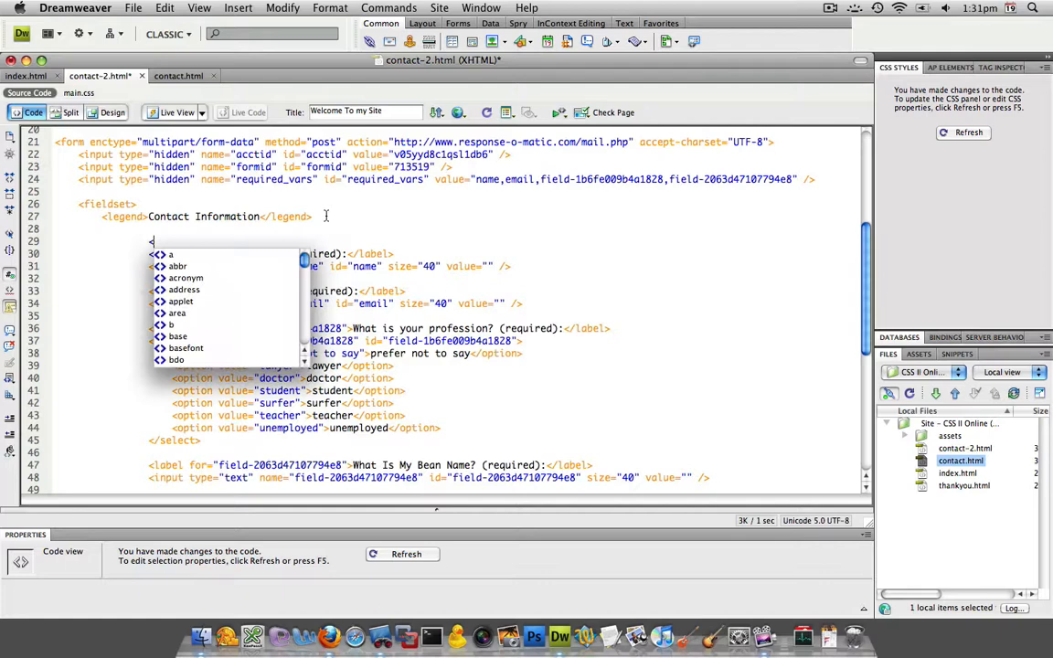
pyautogui.press('Escape')
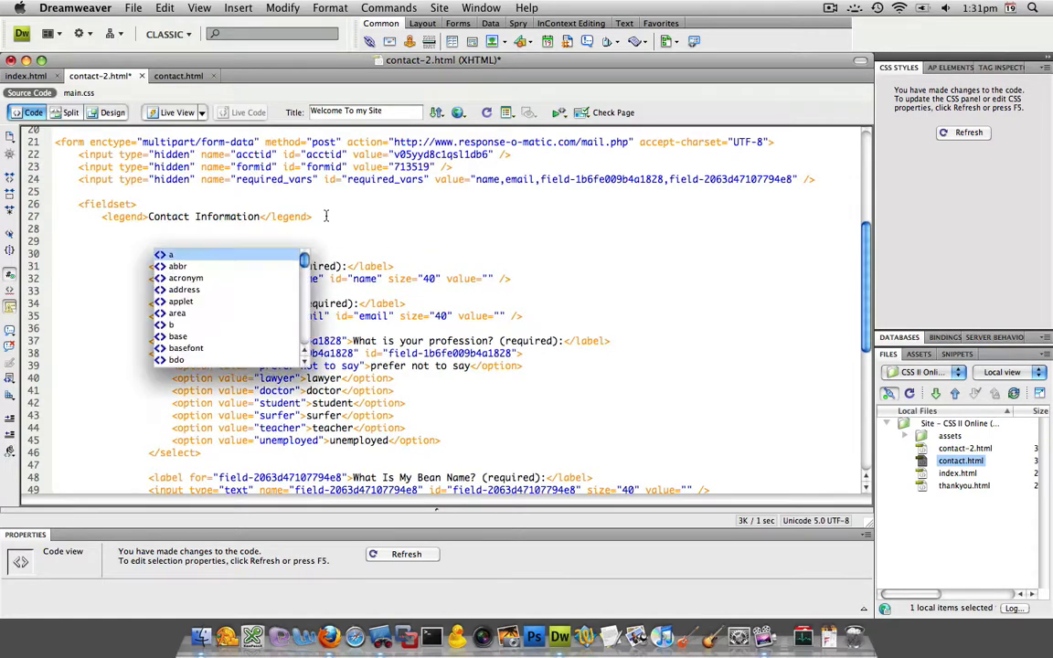
pyautogui.write('ul>')
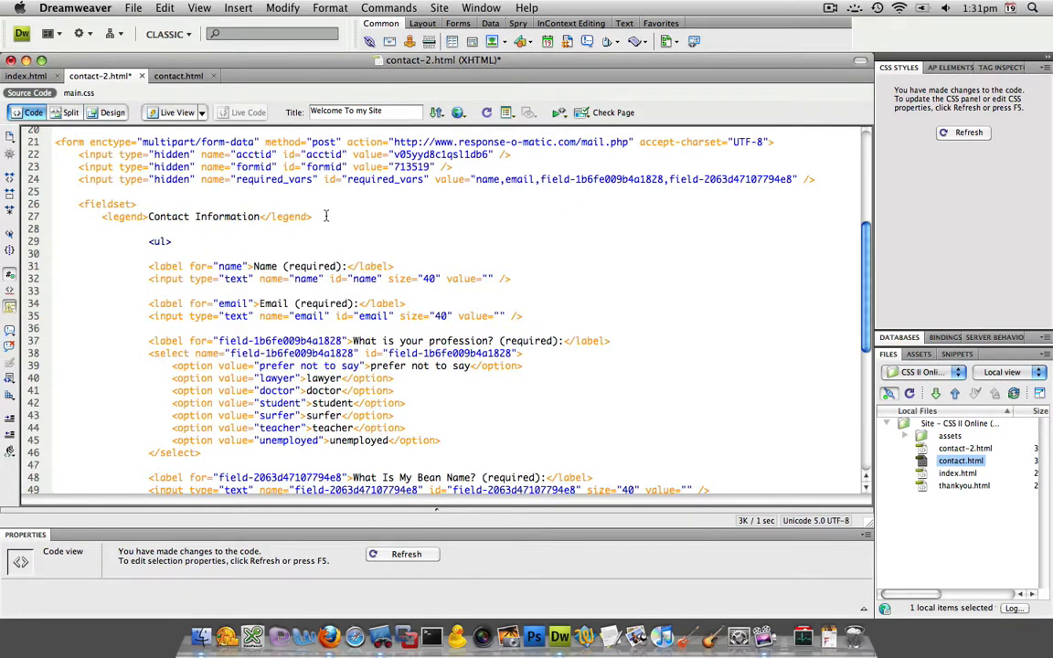
pyautogui.scroll(-3)
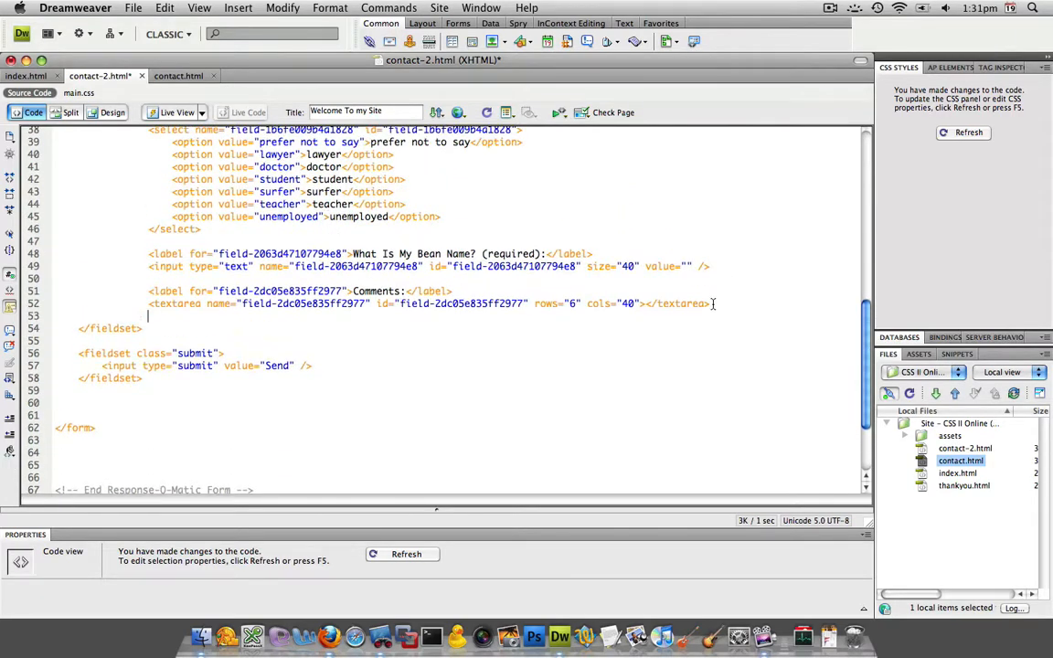
# Step: Insert the closing </ul> tag after the comments textarea, before </fieldset>
pyautogui.write('</ul>')
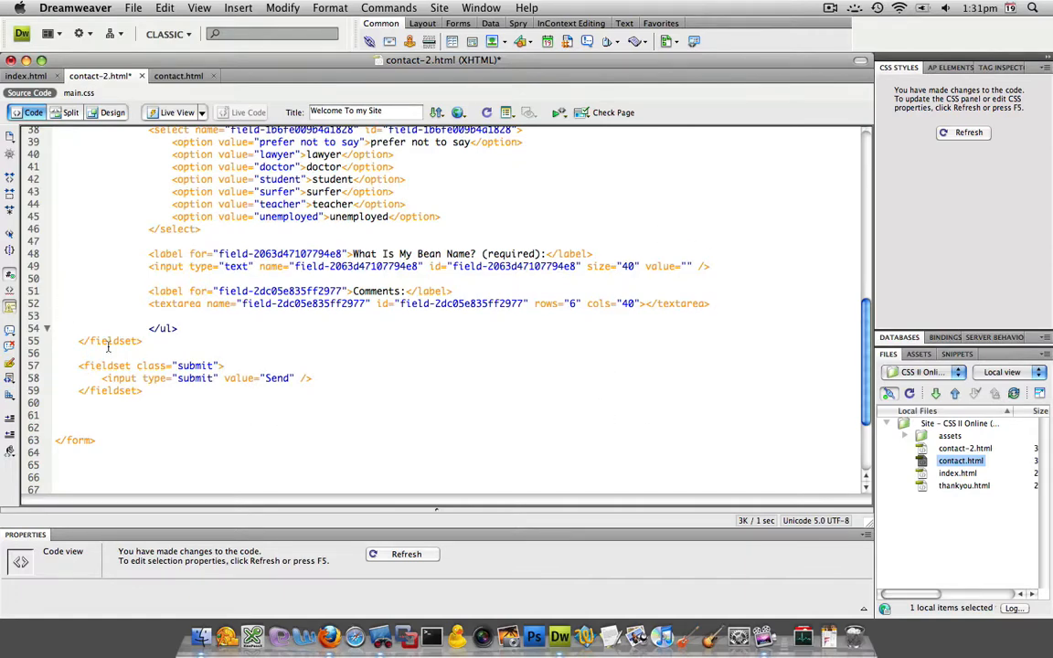
pyautogui.scroll(3)
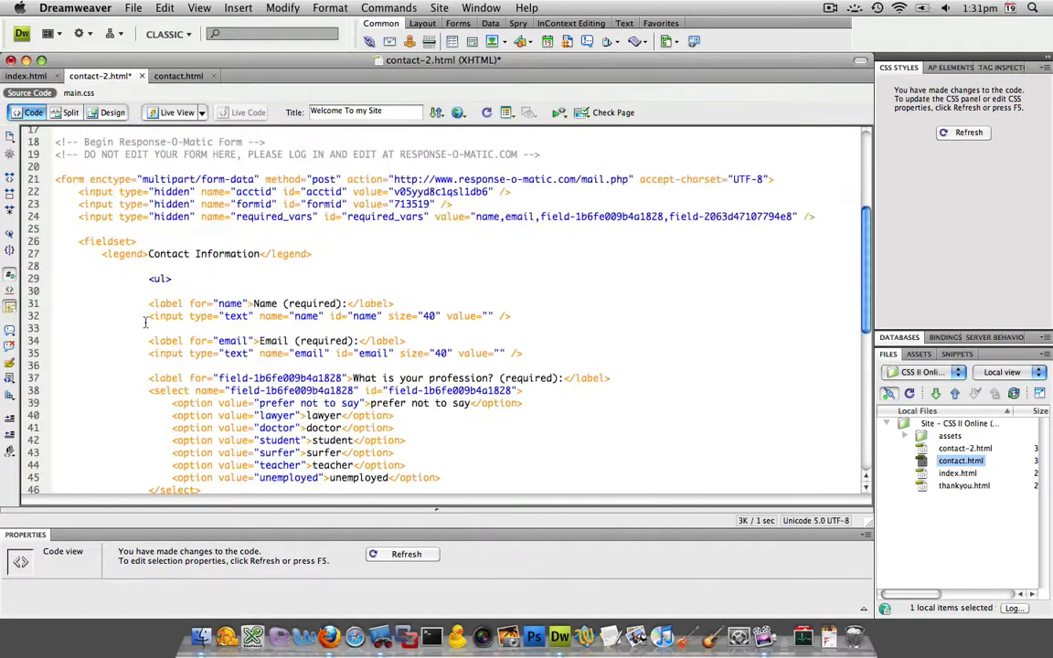
# Step: Wrap the Name and Email label/field pairs in <li>…</li> tags
pyautogui.write('<li>')
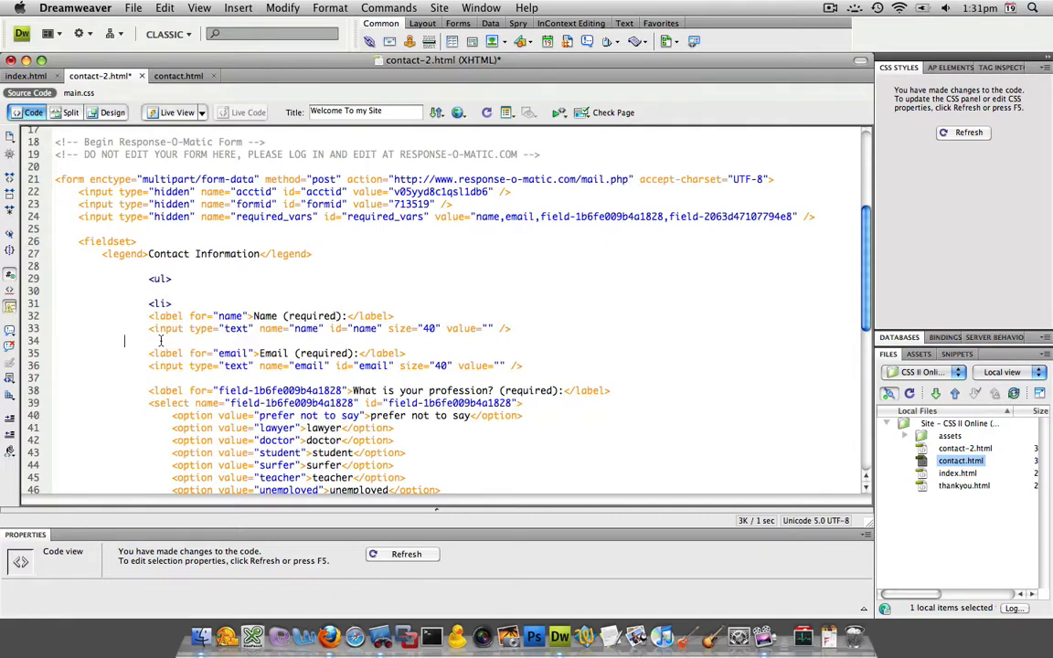
pyautogui.write('</li>')
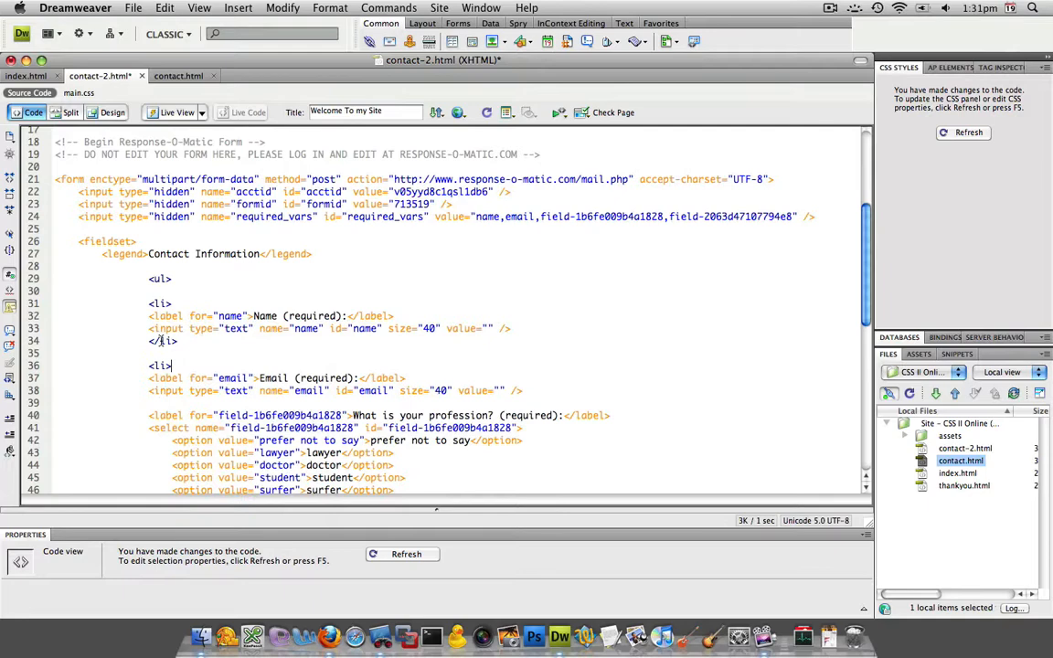
pyautogui.click(172, 402)
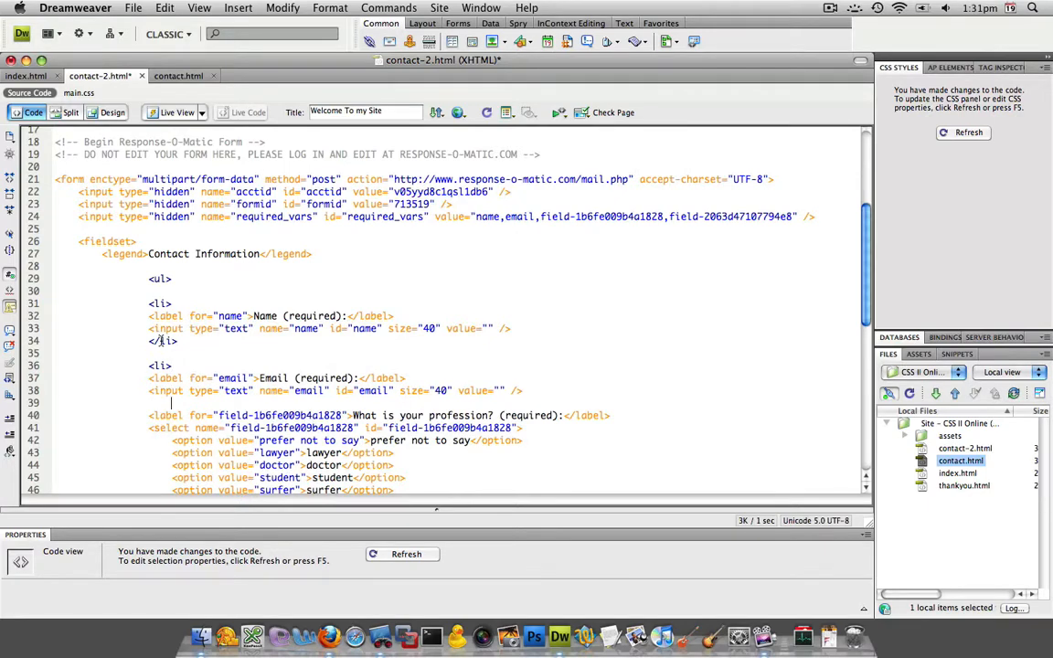
pyautogui.write('</li>')
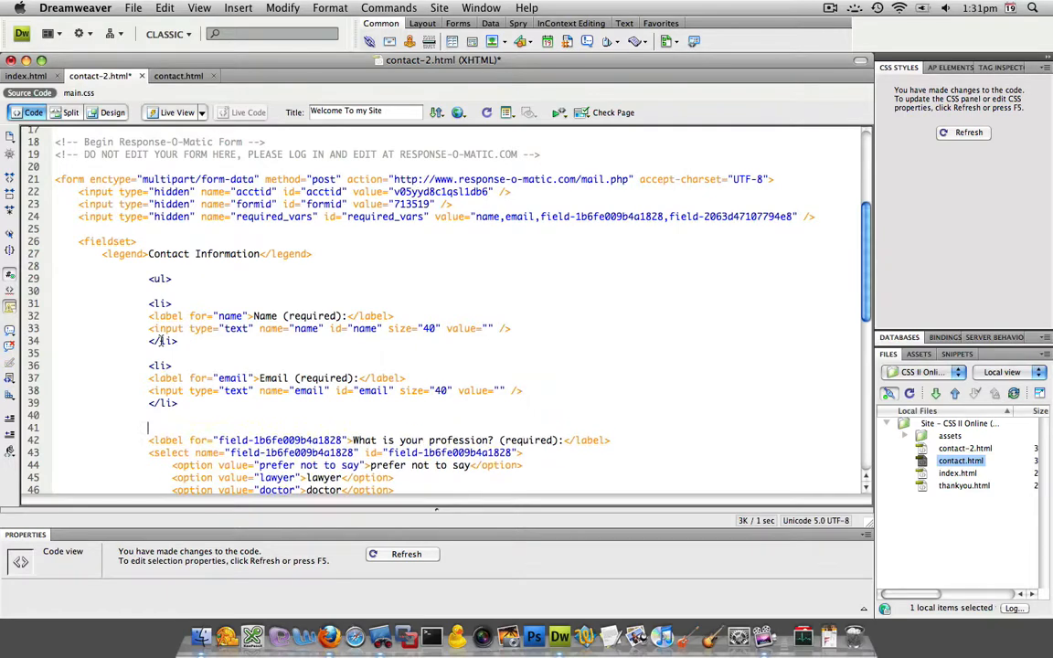
pyautogui.scroll(-3)
pyautogui.write('<l')
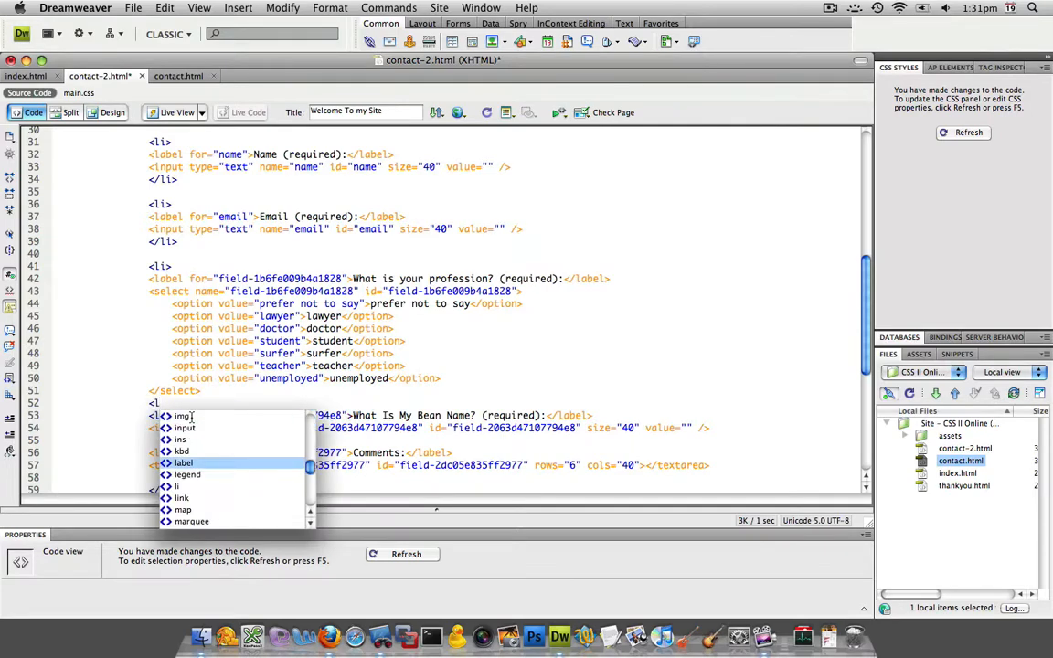
# Step: Wrap the profession menu and remaining fields in list items, then preview in Design view
pyautogui.press('Escape')
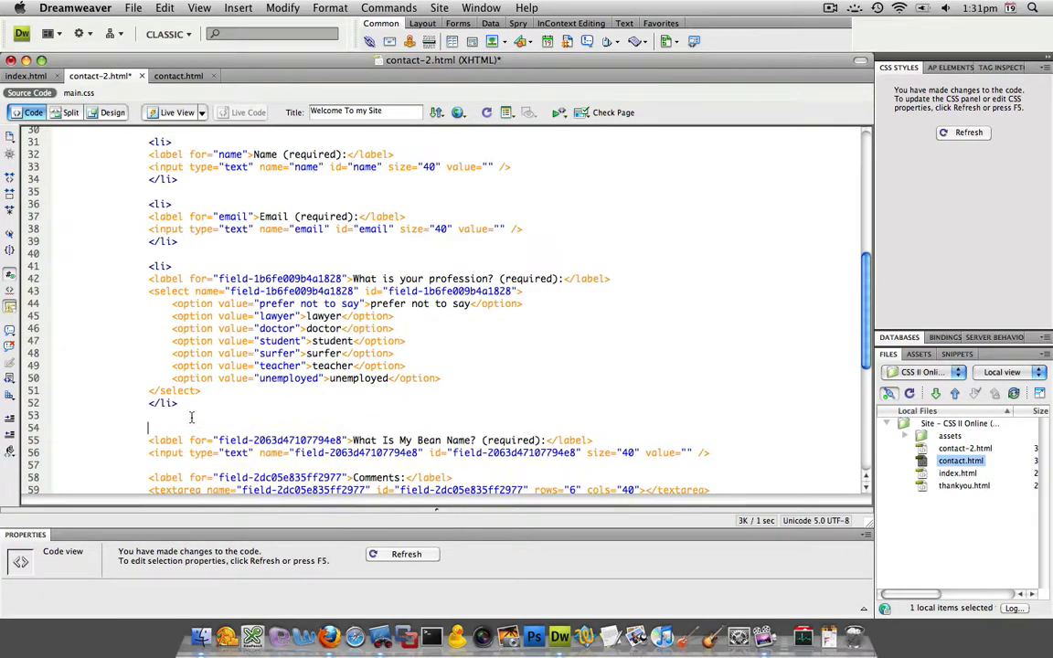
pyautogui.write('<li>')
pyautogui.click(504, 464)
pyautogui.write('</li>')
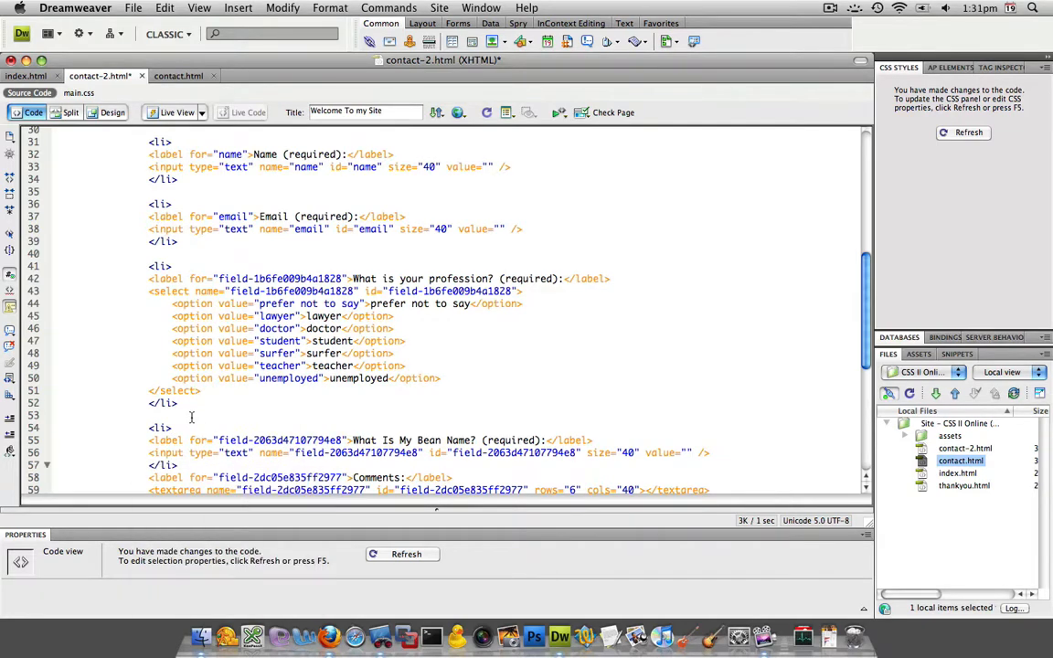
pyautogui.scroll(-3)
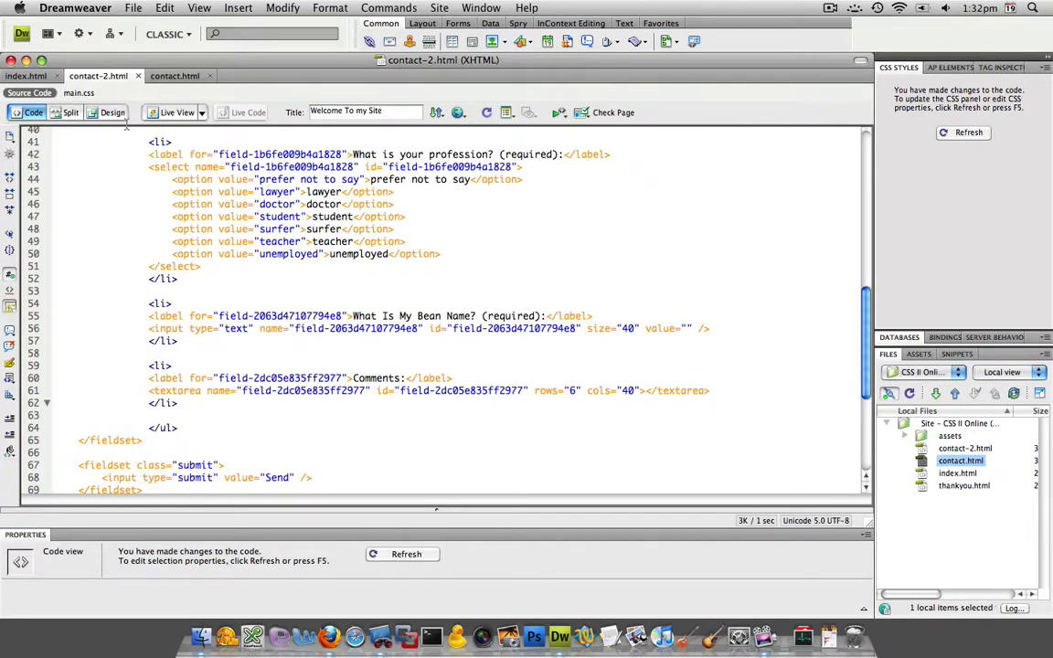
pyautogui.click(113, 113)
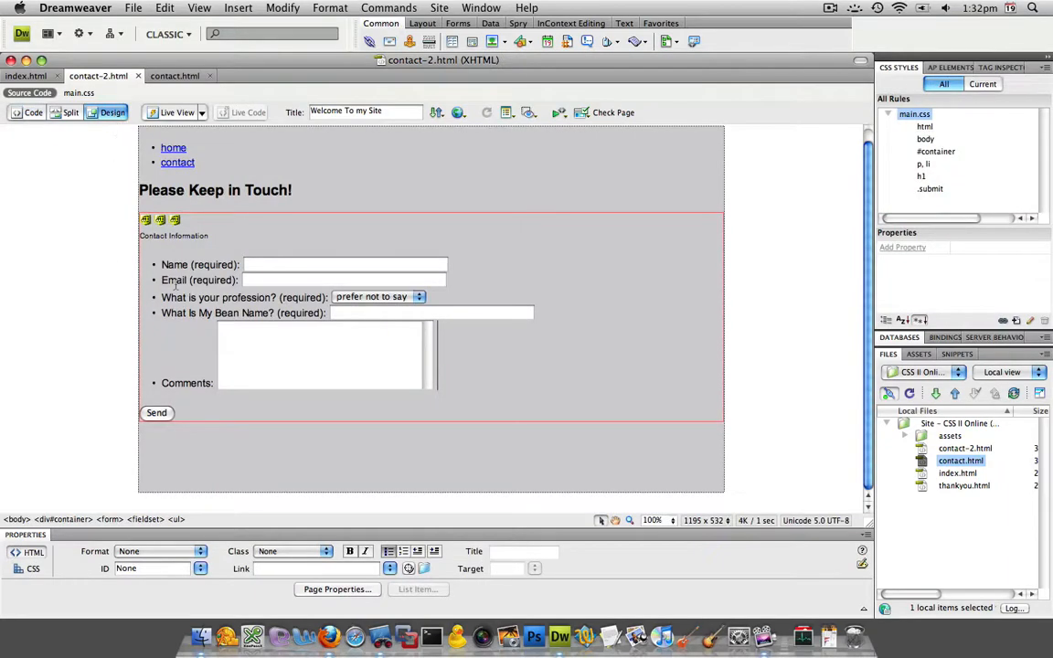